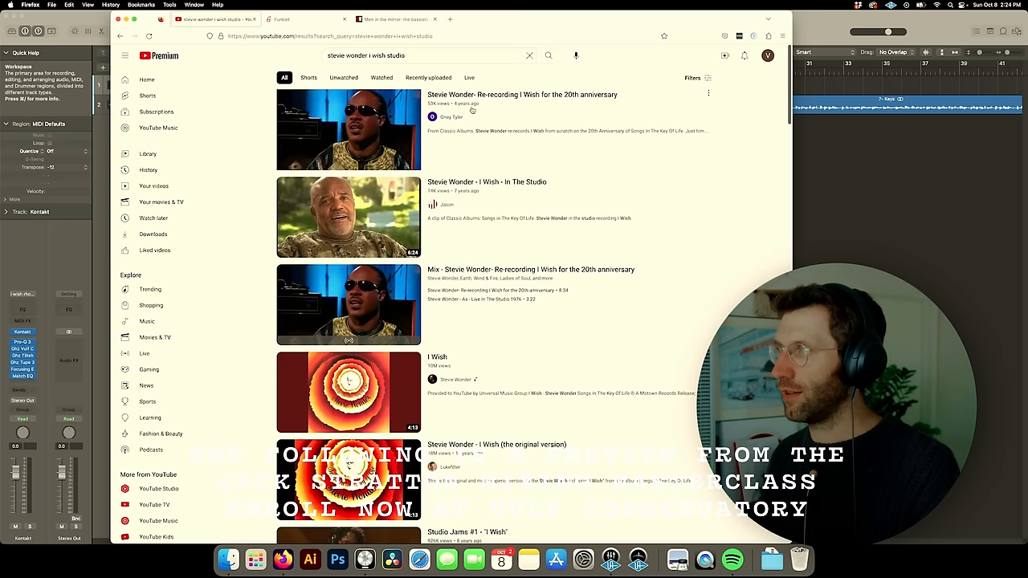
- Play the 'Stevie Wonder- Re-recording I Wish for the 20th anniversary' search result
left_click(348, 130)
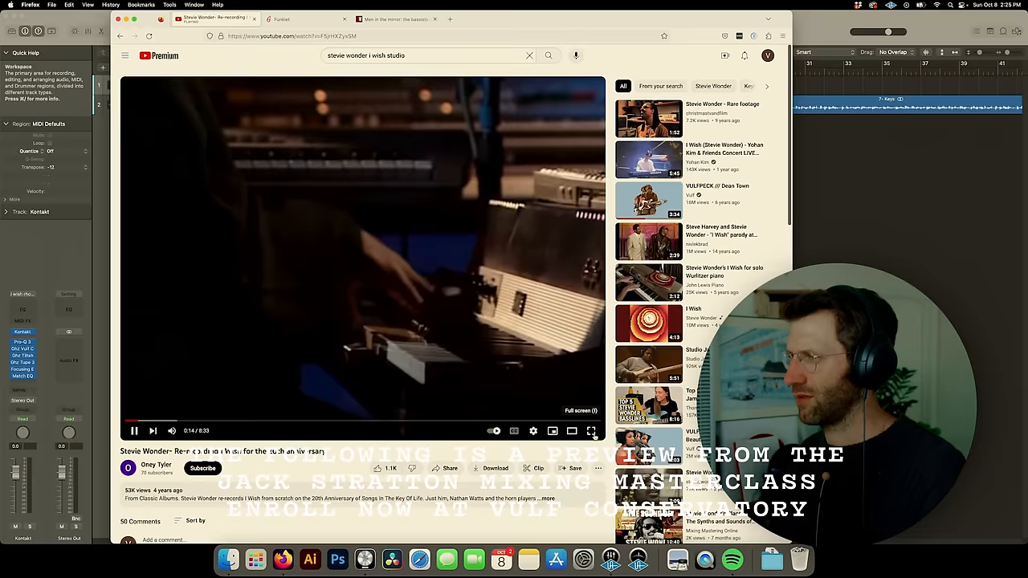
- Watch the I Wish studio clip full screen before returning to Logic Pro
left_click(591, 431)
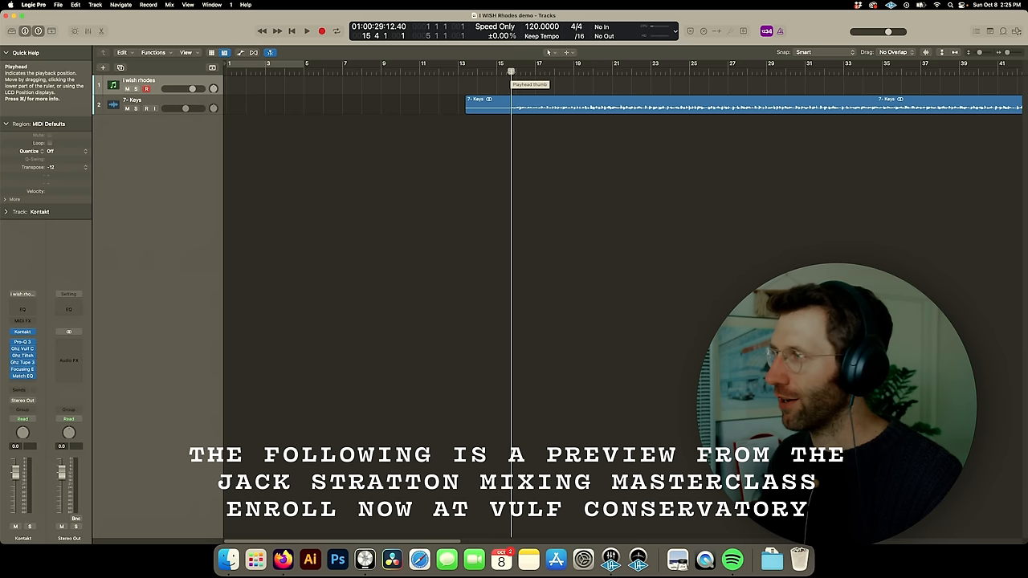
left_click(306, 30)
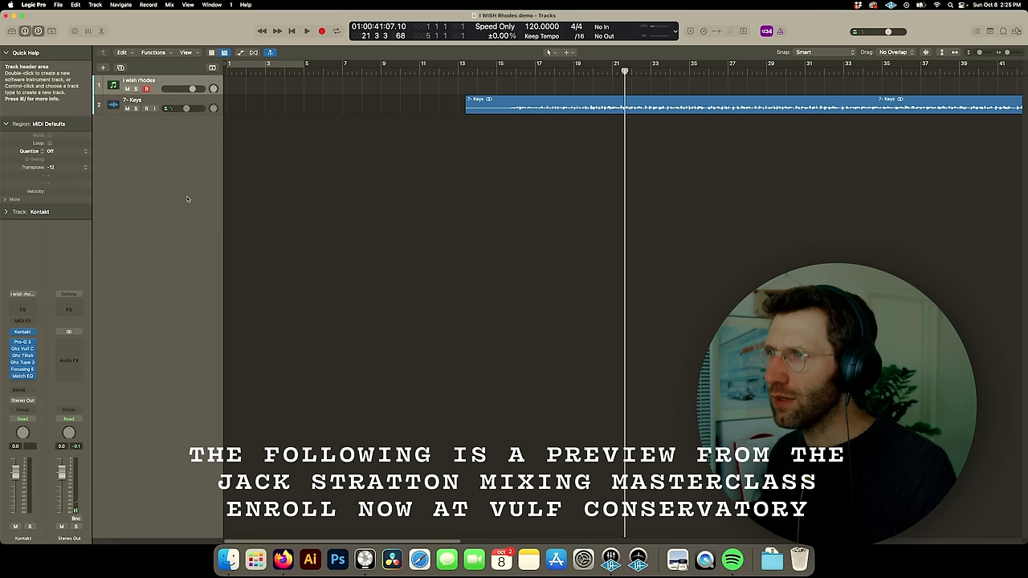
- Record the Rhodes part on track 1 from about bar 21 to 30
left_click(22, 331)
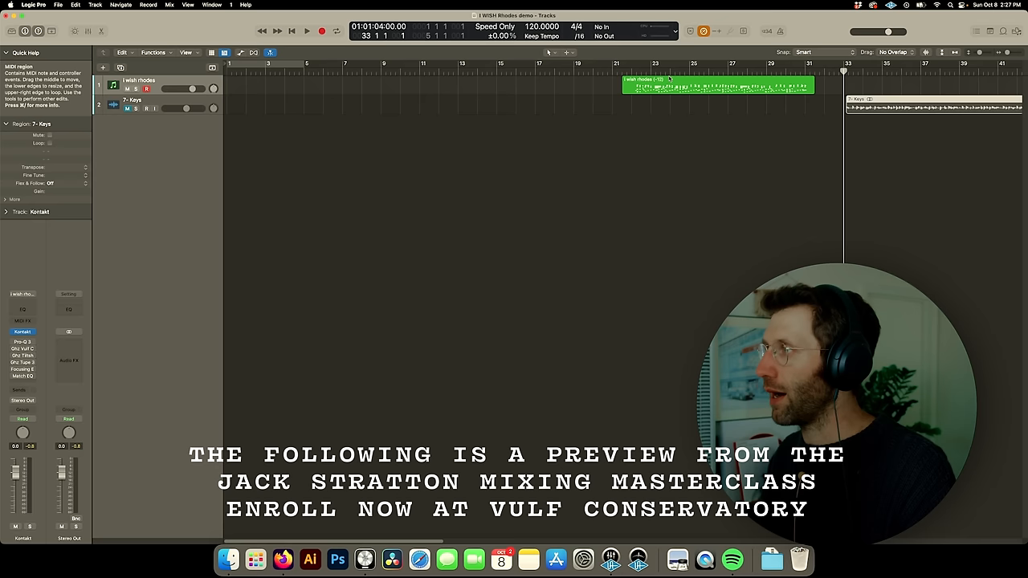
left_click(306, 30)
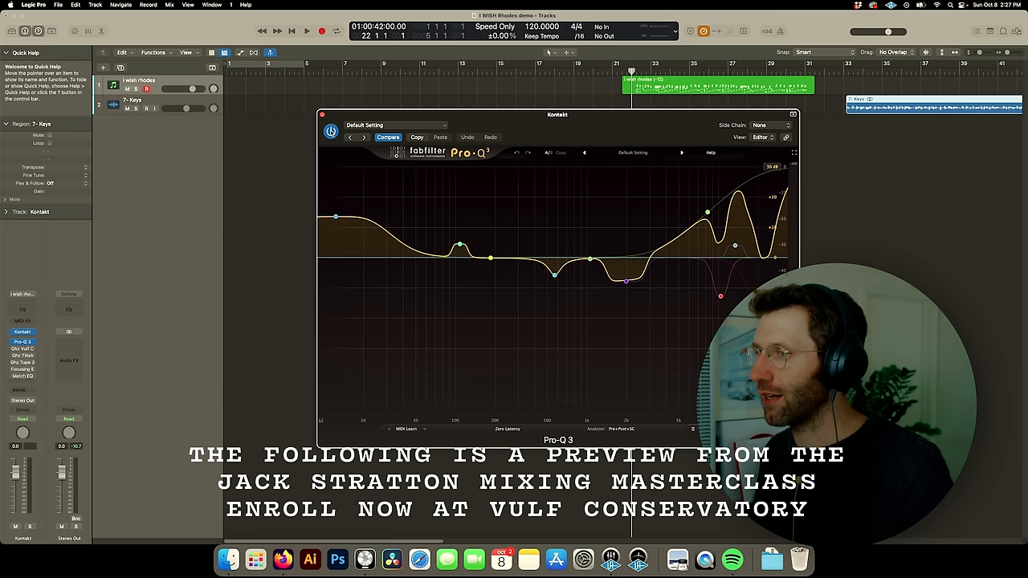
- Show the Pro-Q 3 EQ curve and bring up the Vulf Compressor and Tiltshift plugins
left_click(306, 31)
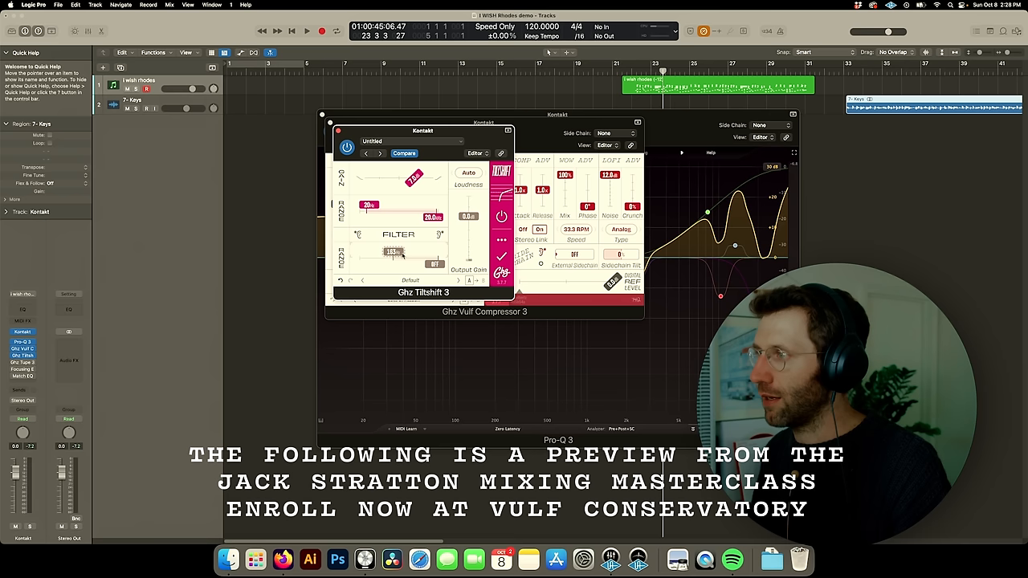
- Open Ghz Tupe 3 and Focusing EQ, then play the Rhodes past bar 33
left_click(306, 30)
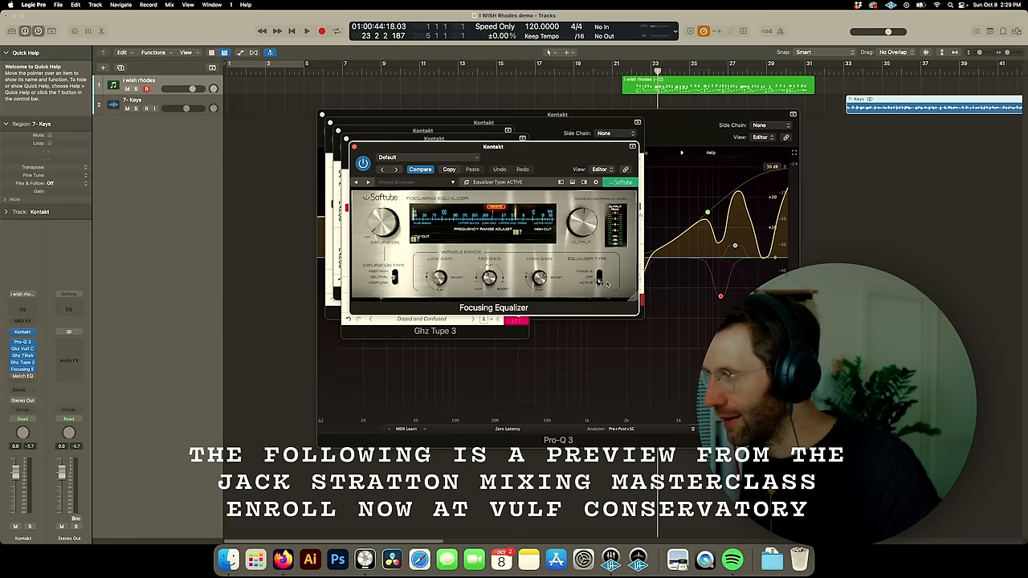
left_click(307, 31)
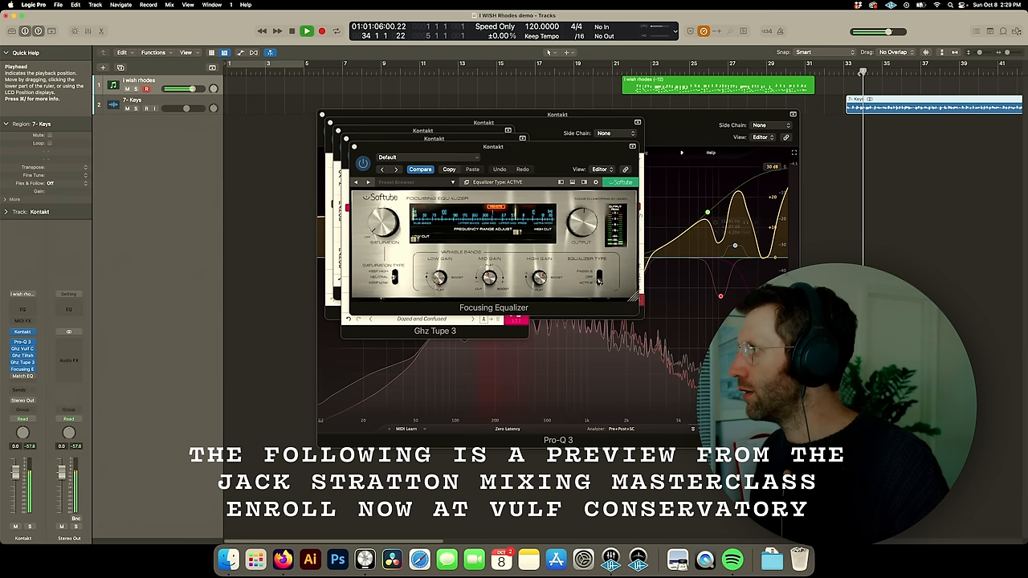